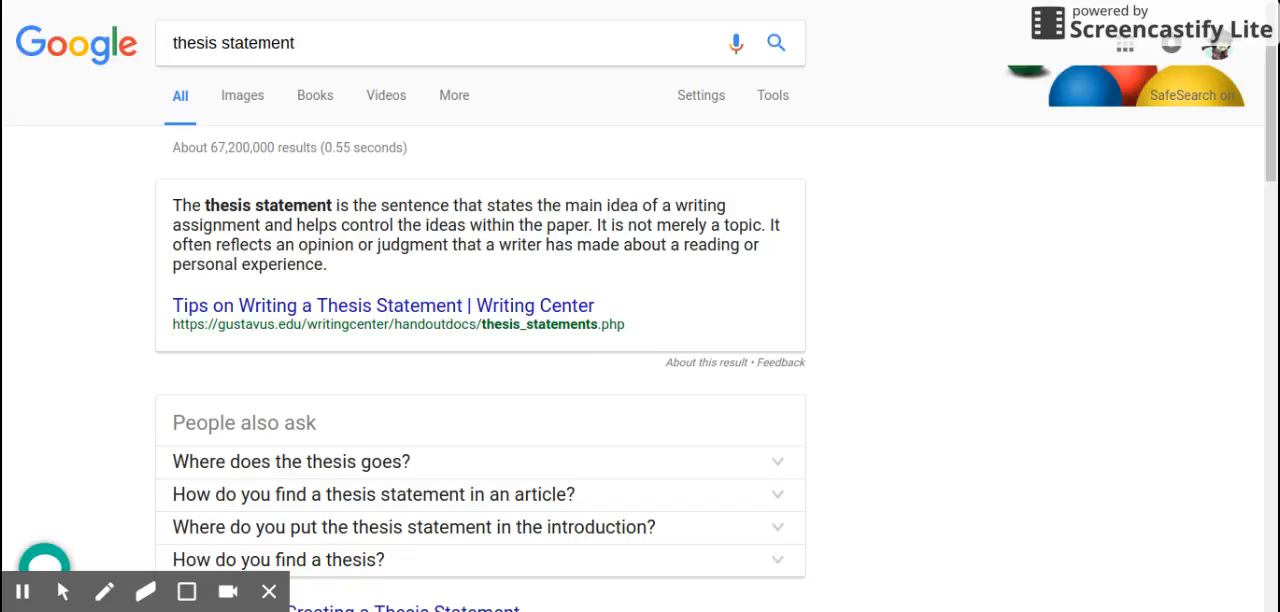
mouse_move(452, 18)
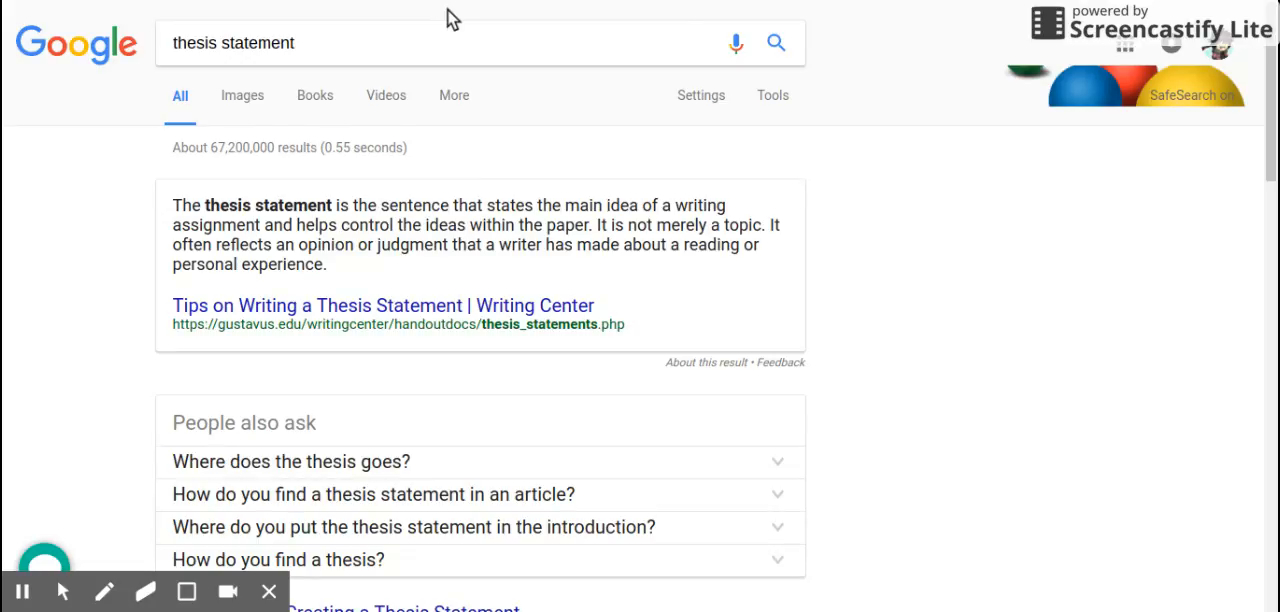
mouse_move(565, 22)
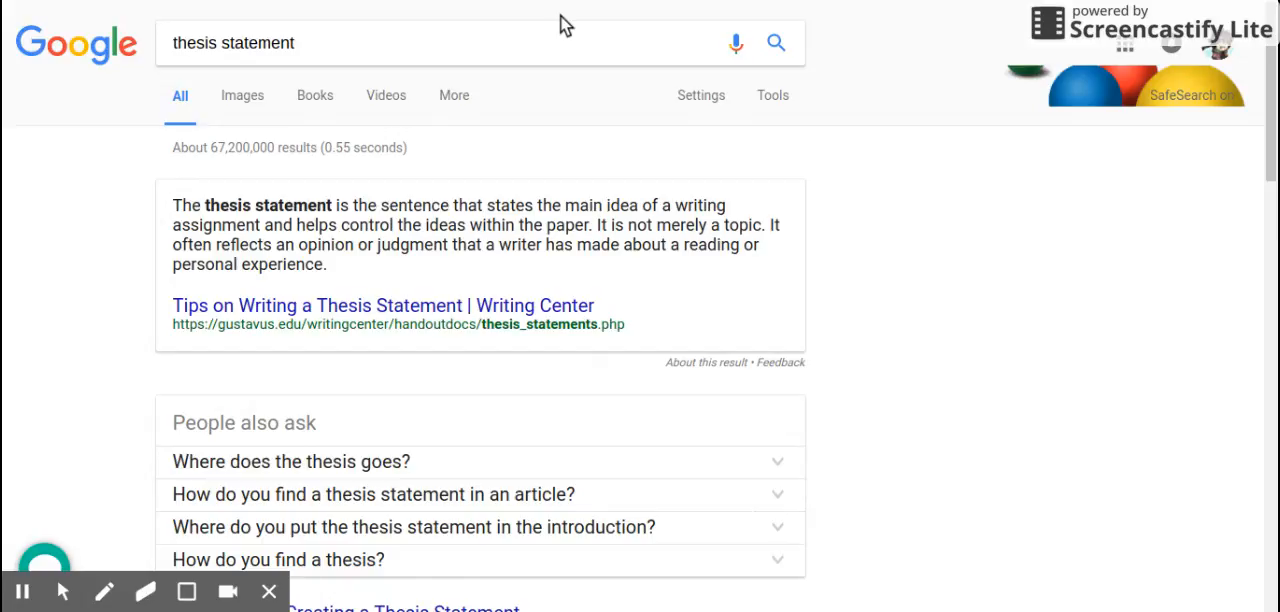
mouse_move(290, 598)
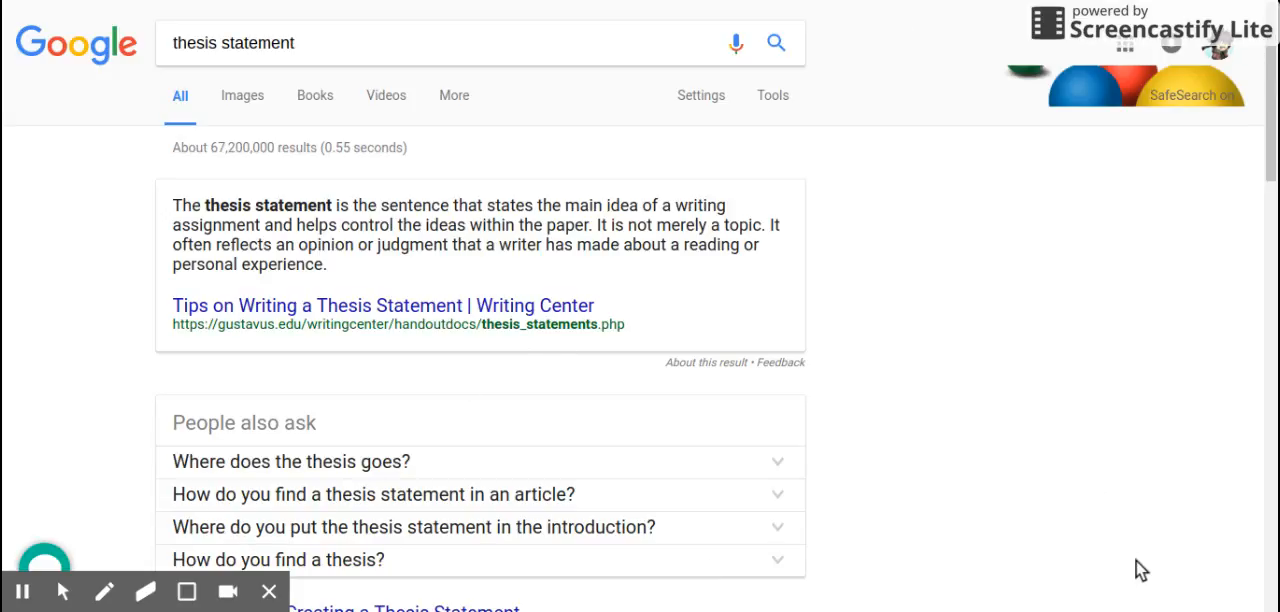
mouse_move(357, 32)
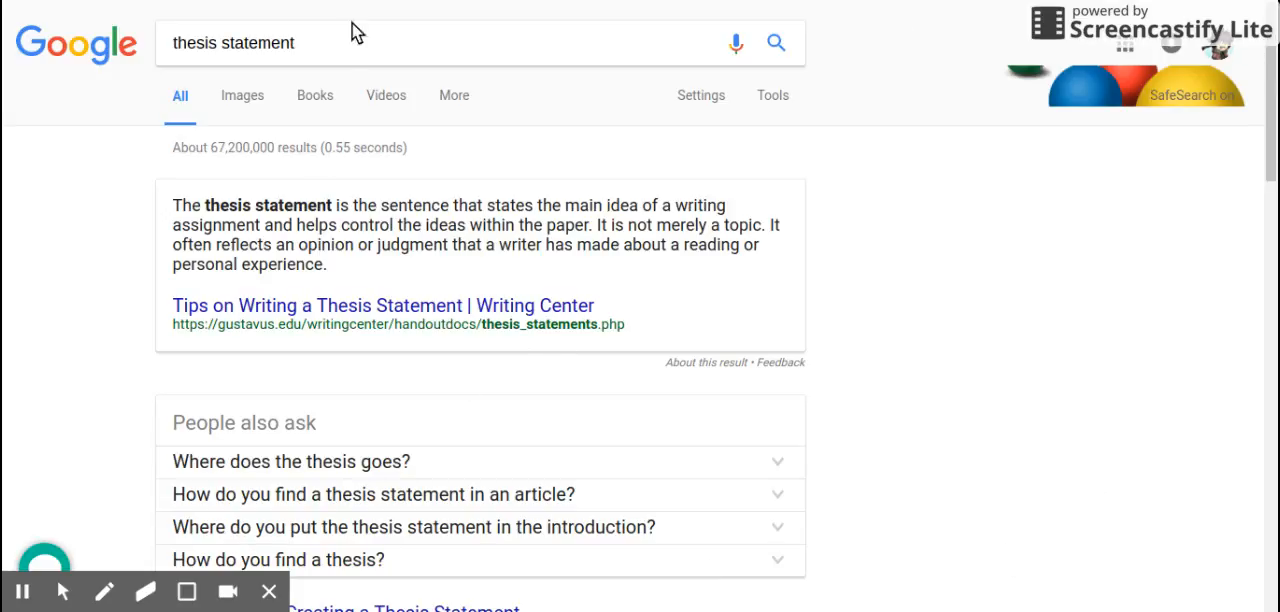
Step: Search Google for 'perseverance' using the autocomplete suggestion after typing 'perse'
left_click(300, 42)
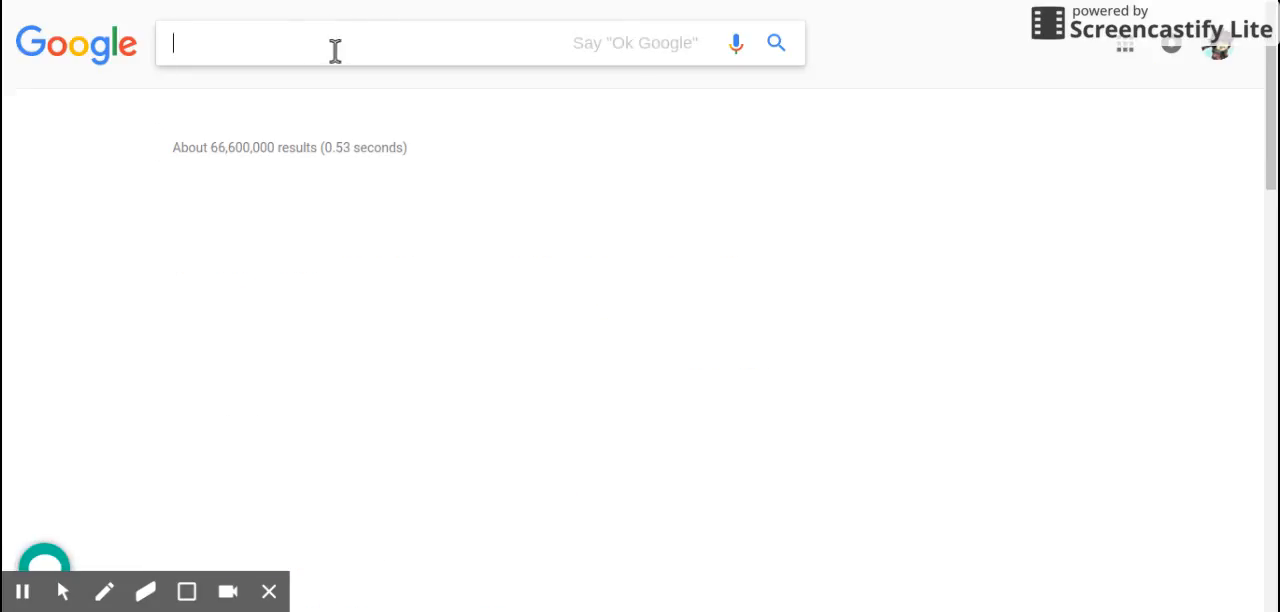
type("perse")
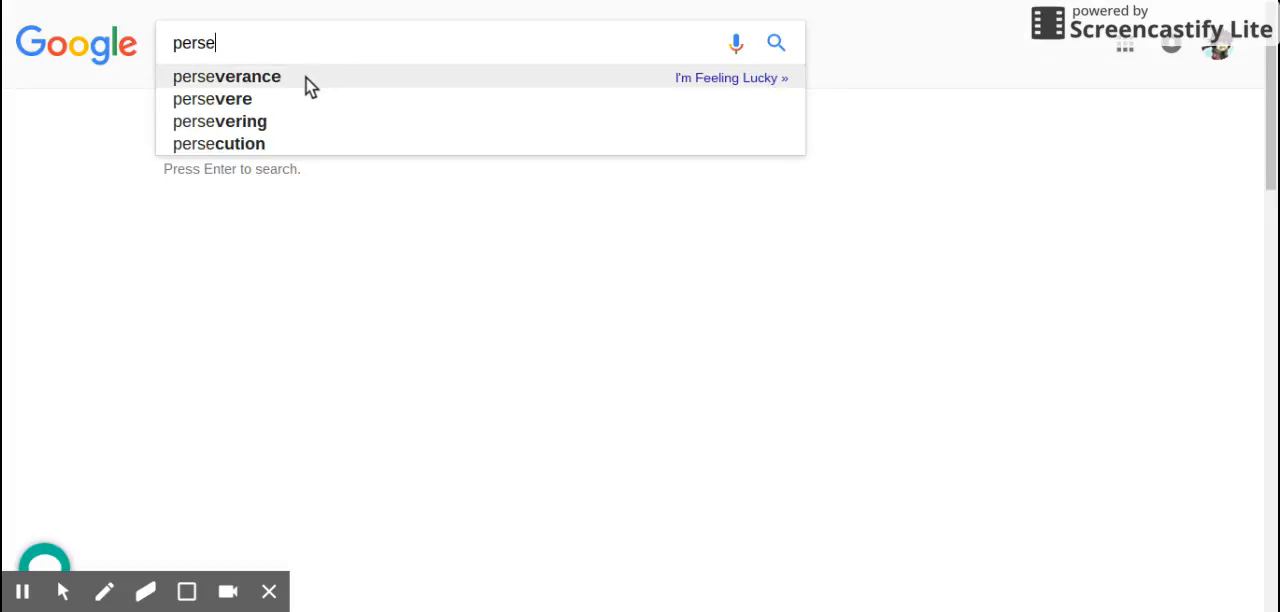
left_click(226, 76)
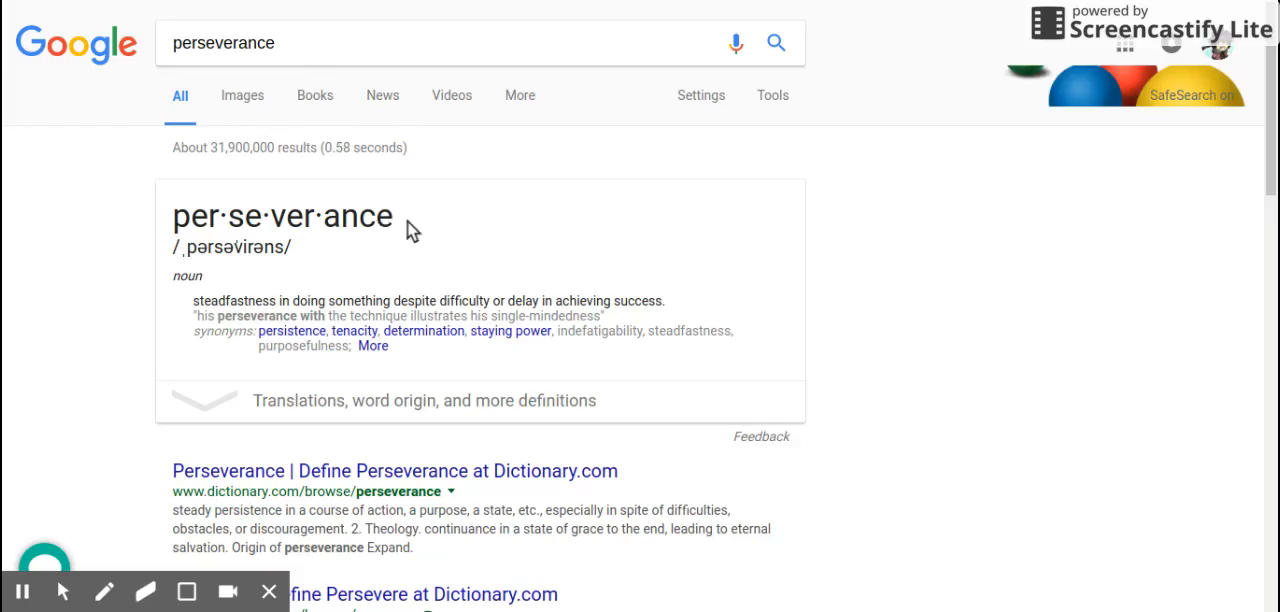
mouse_move(780, 415)
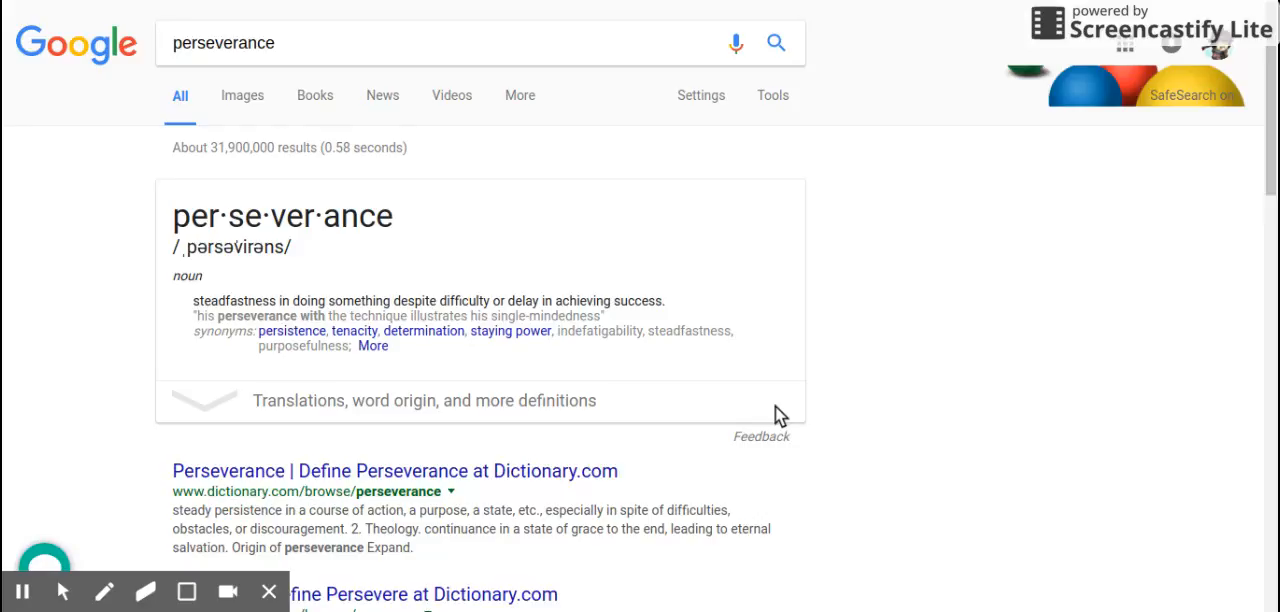
mouse_move(65, 295)
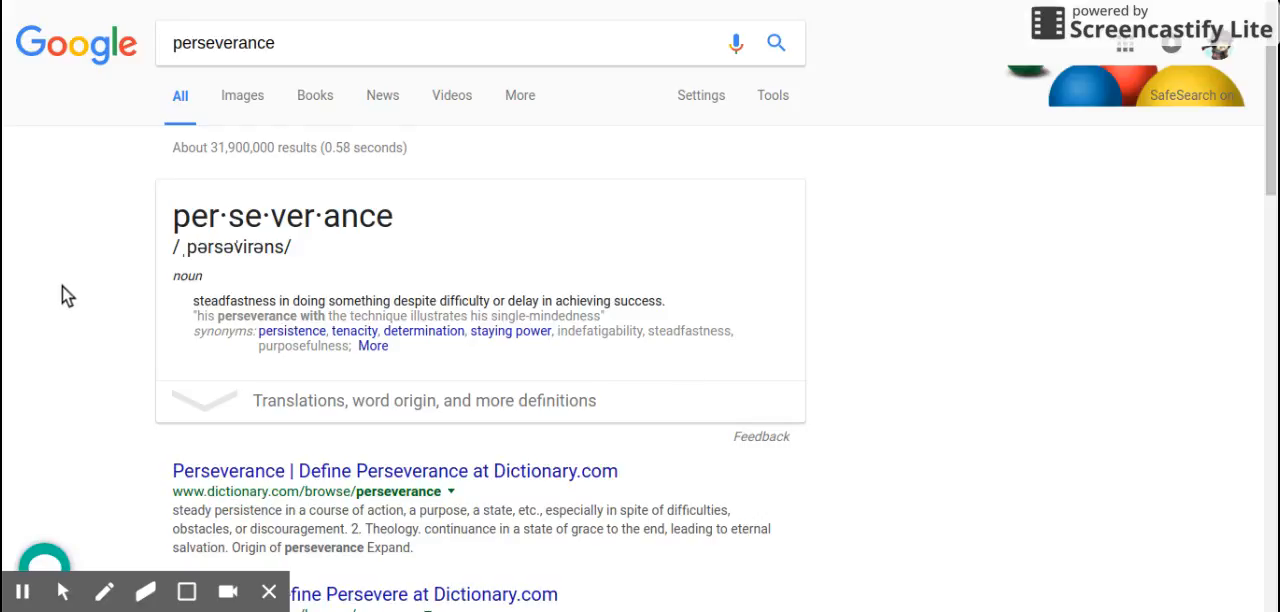
mouse_move(240, 258)
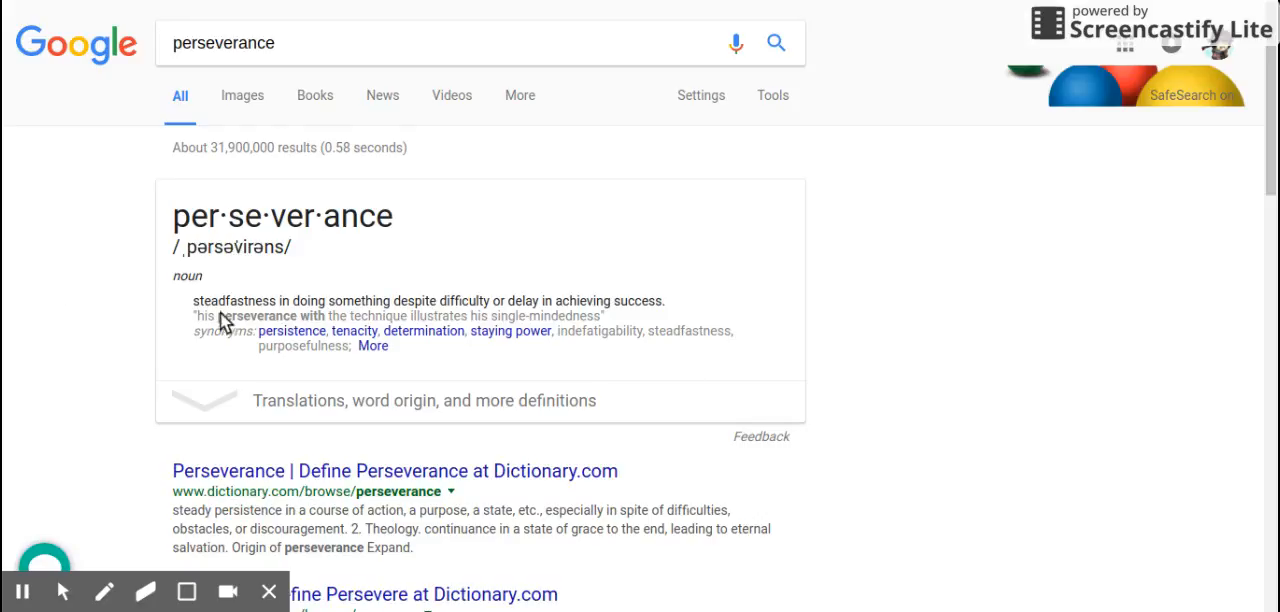
mouse_move(233, 340)
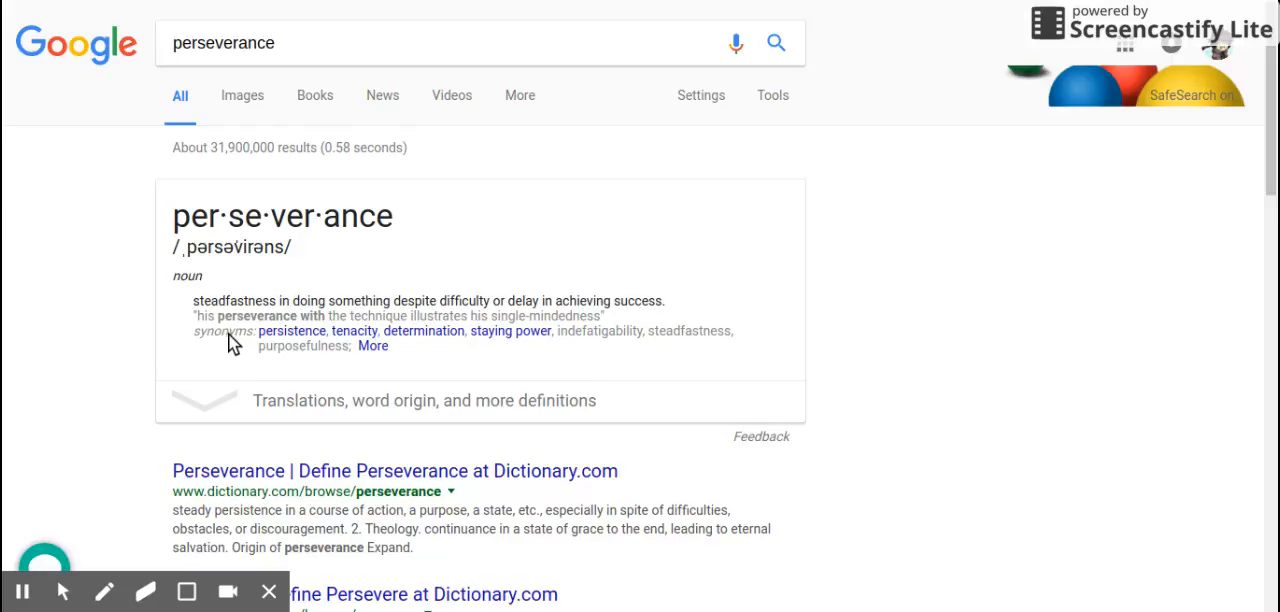
mouse_move(473, 333)
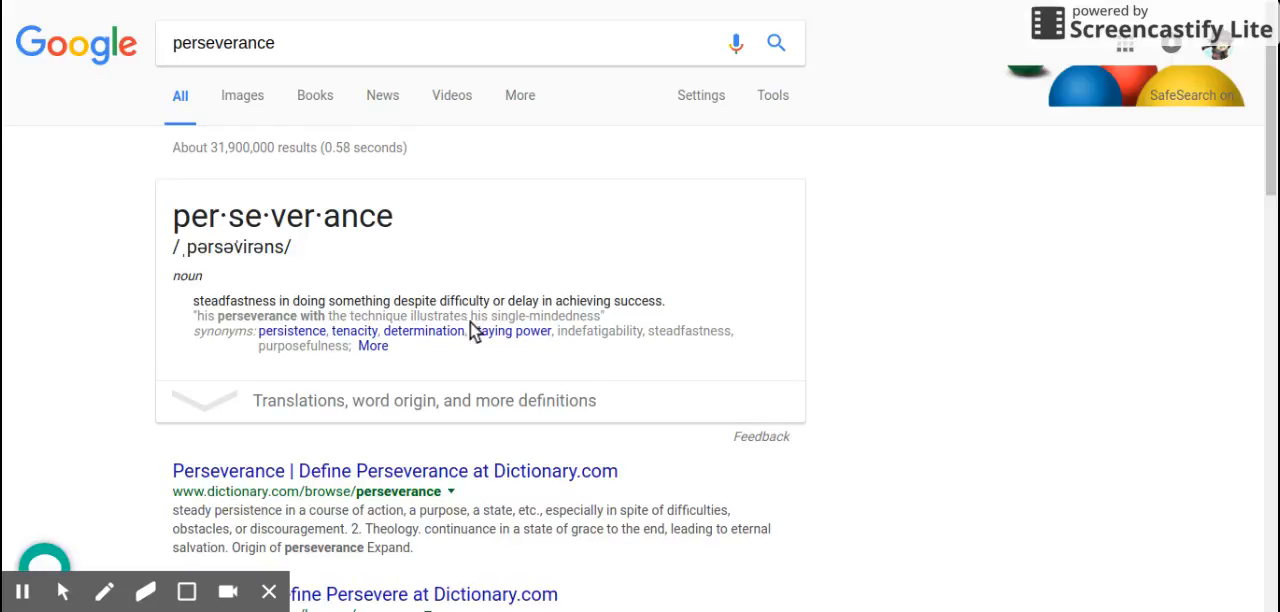
mouse_move(611, 320)
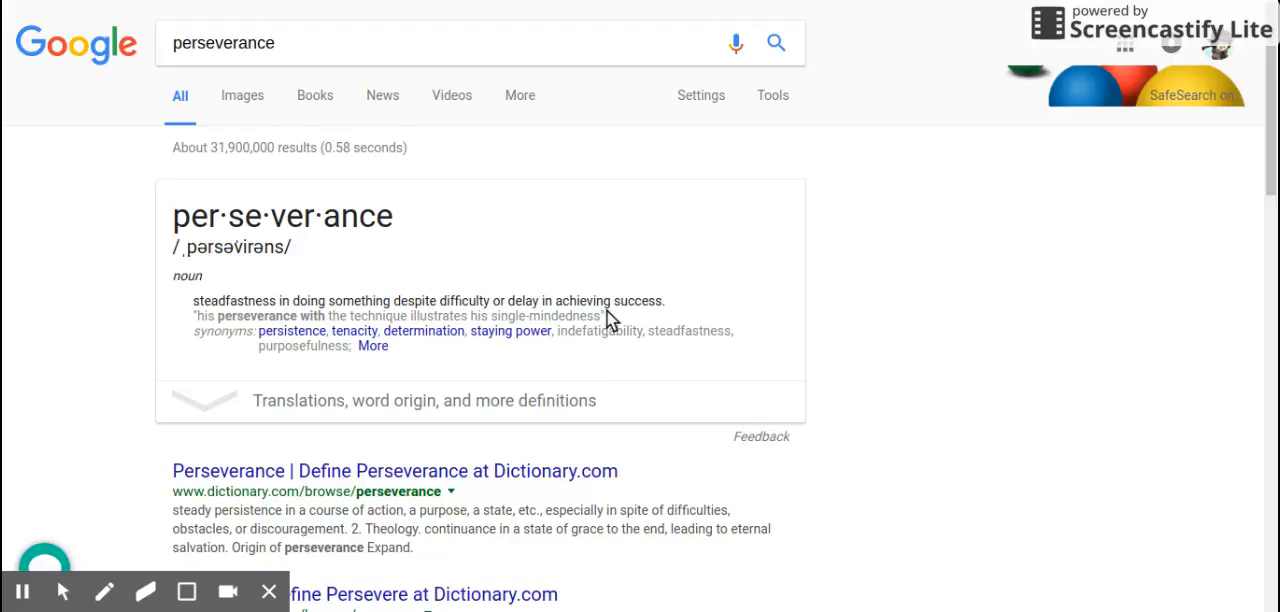
mouse_move(1173, 411)
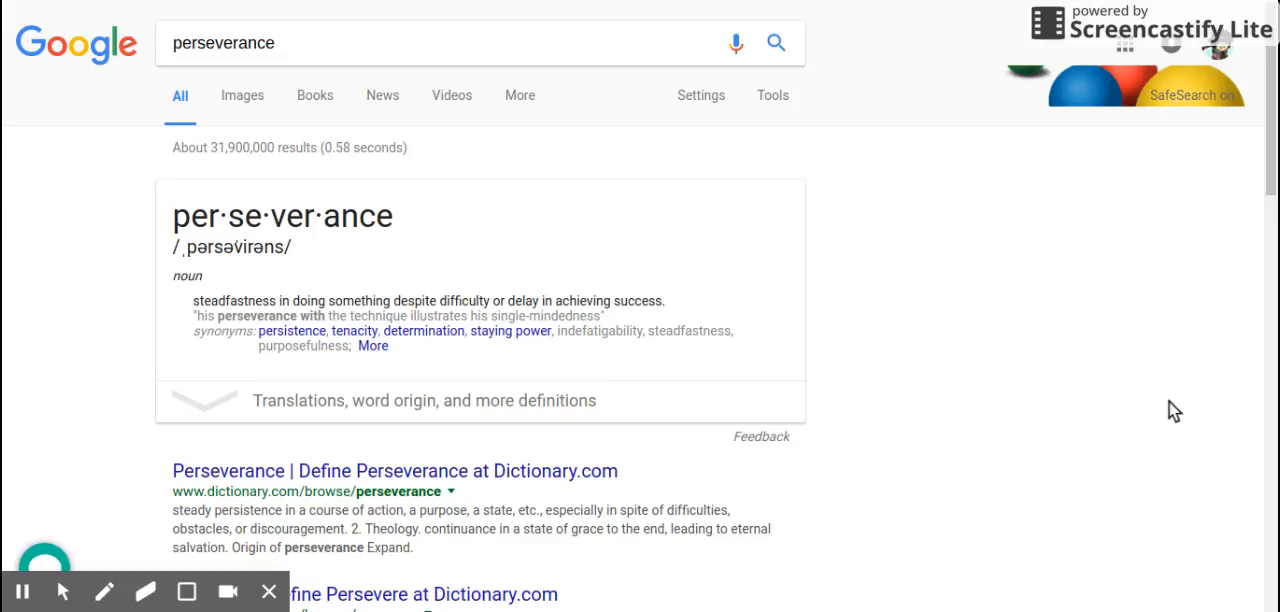
mouse_move(990, 107)
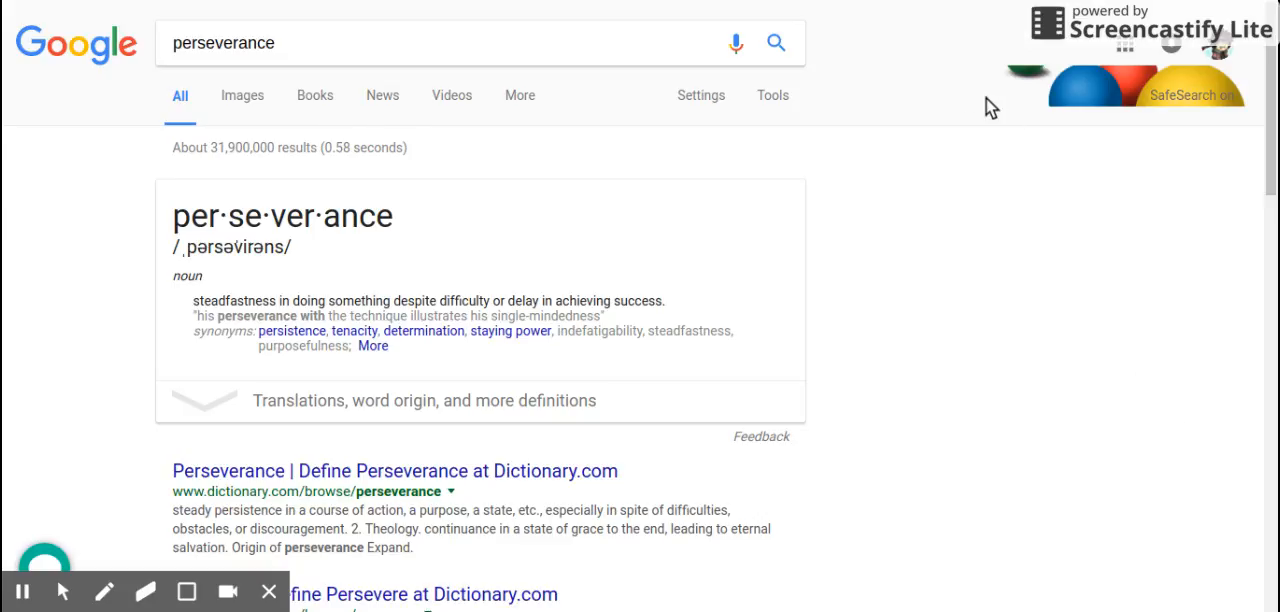
Step: Trim the query to 'perse' and choose the 'persevere' suggestion to see its verb definition
left_click(450, 42)
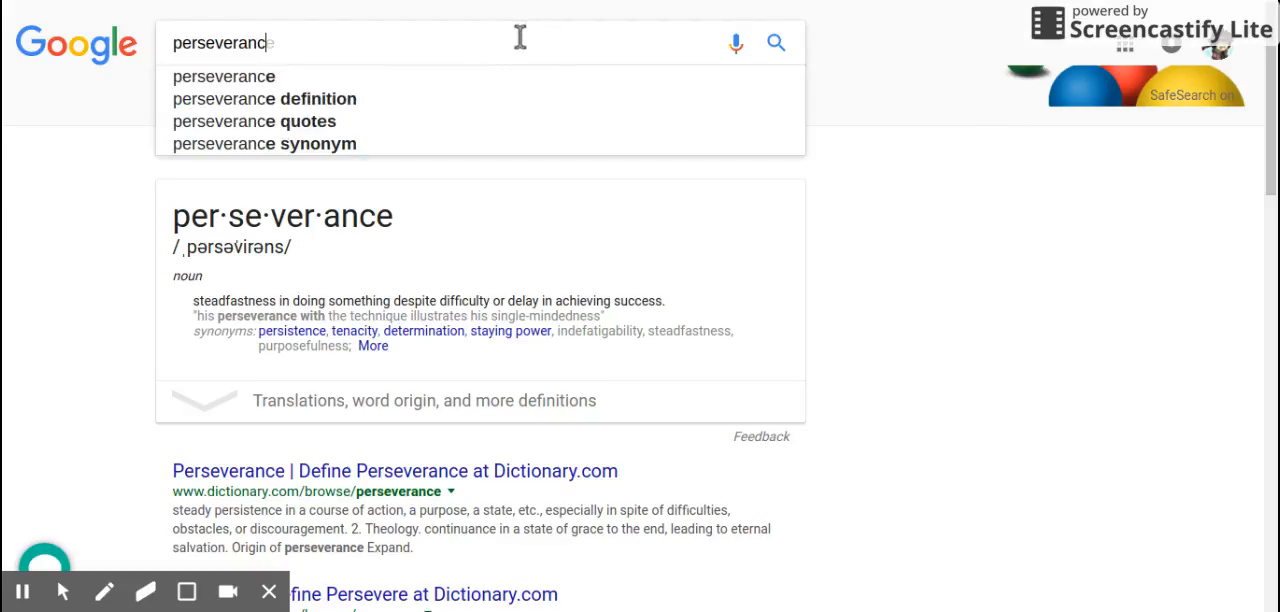
key("Backspace")
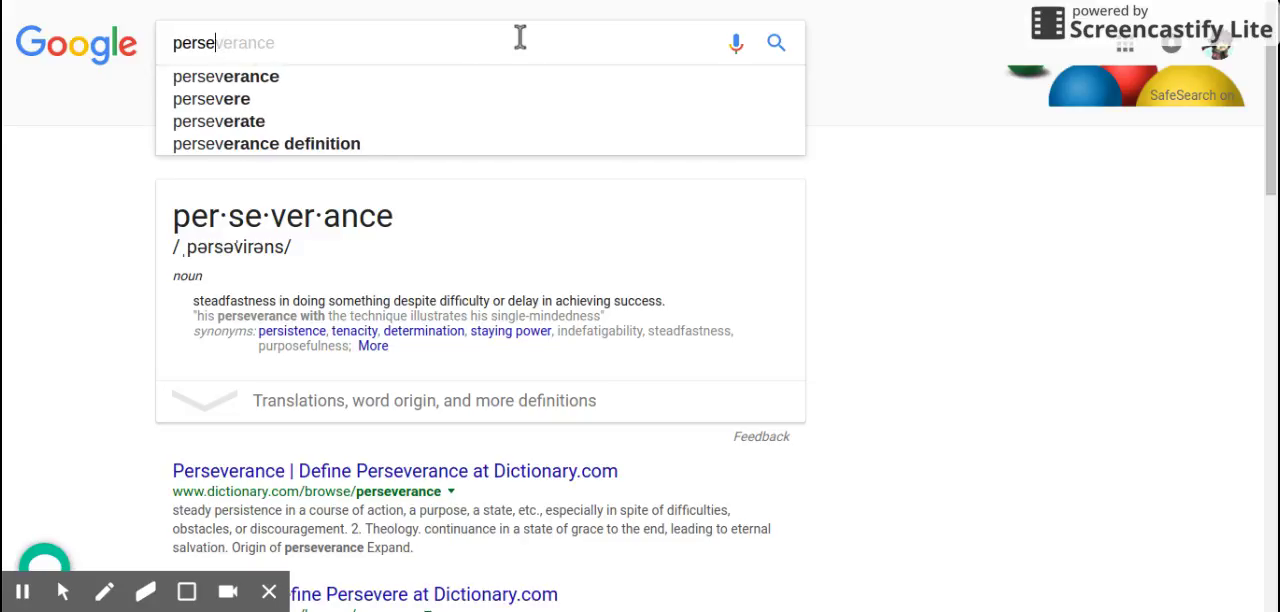
mouse_move(365, 107)
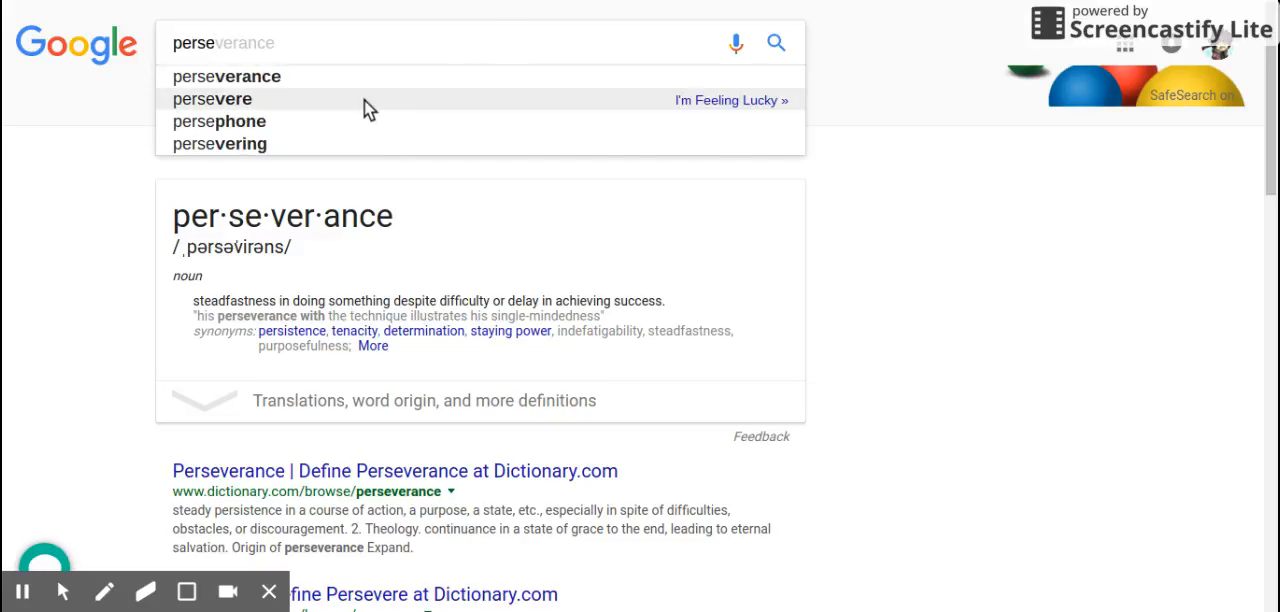
left_click(212, 98)
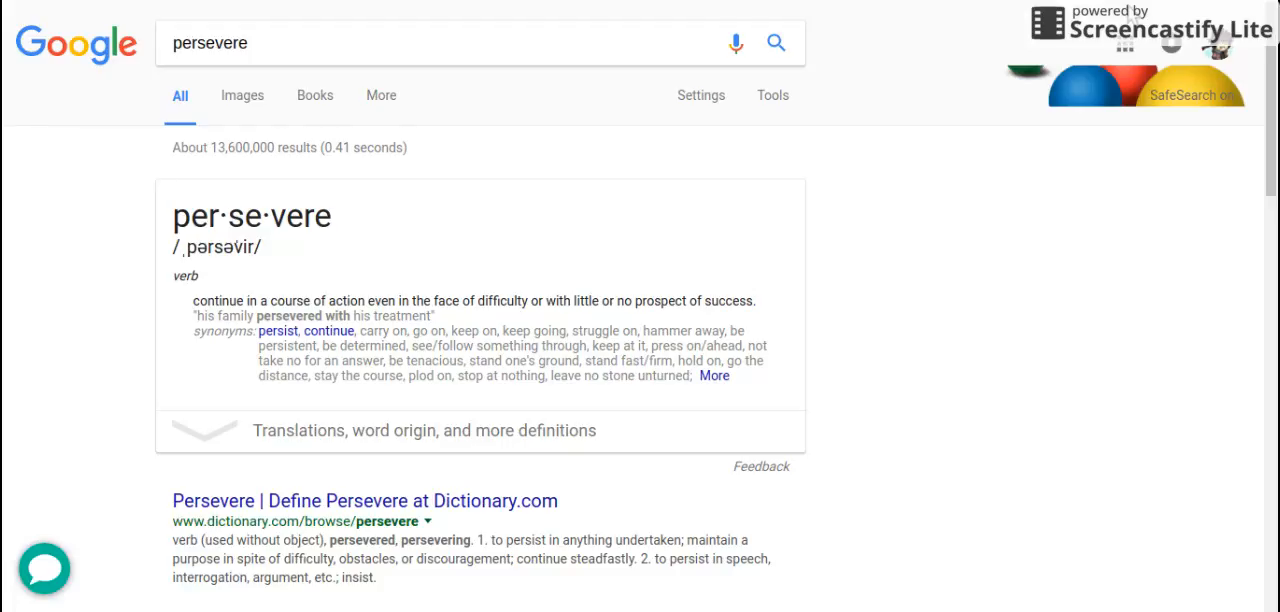
mouse_move(1093, 545)
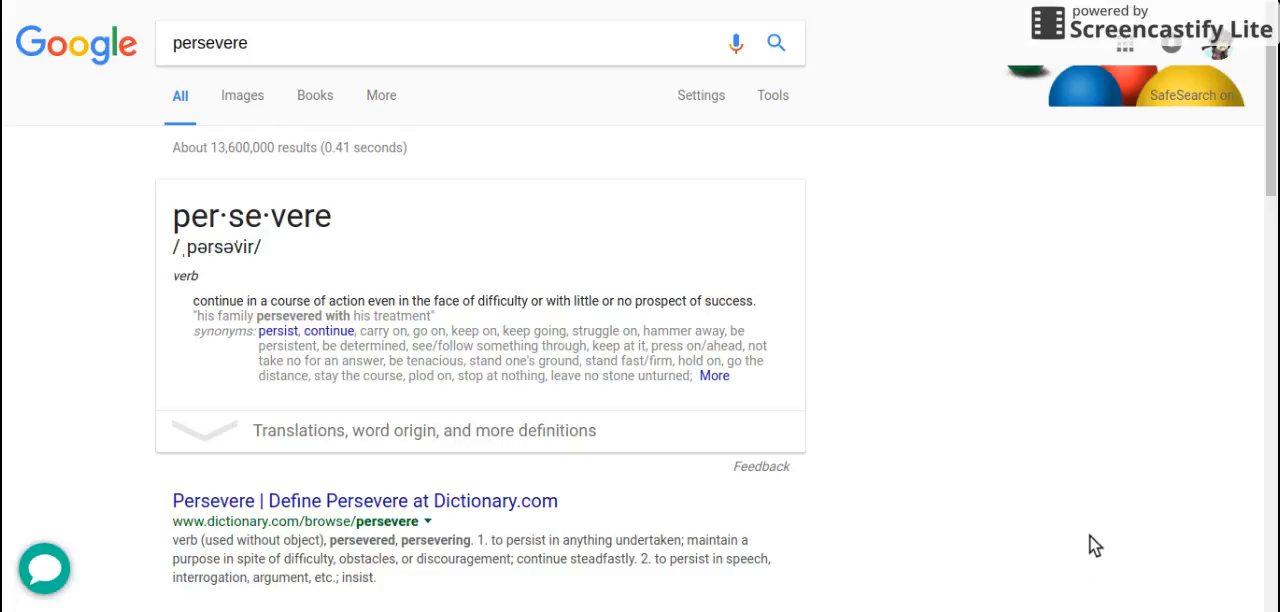
mouse_move(763, 16)
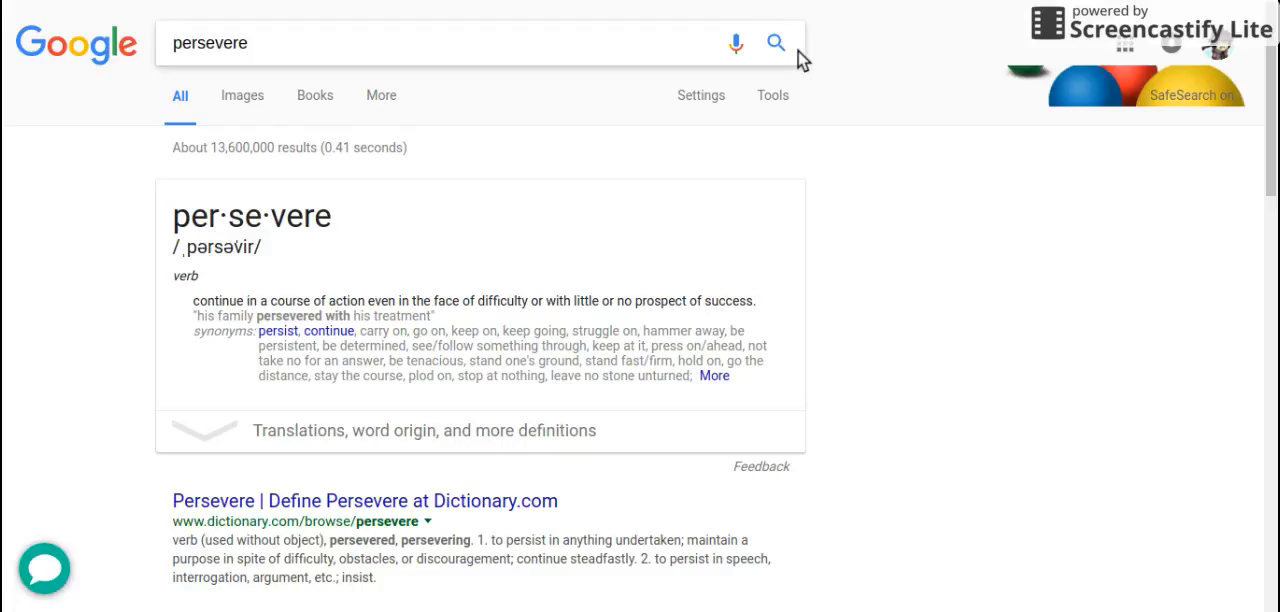
mouse_move(707, 12)
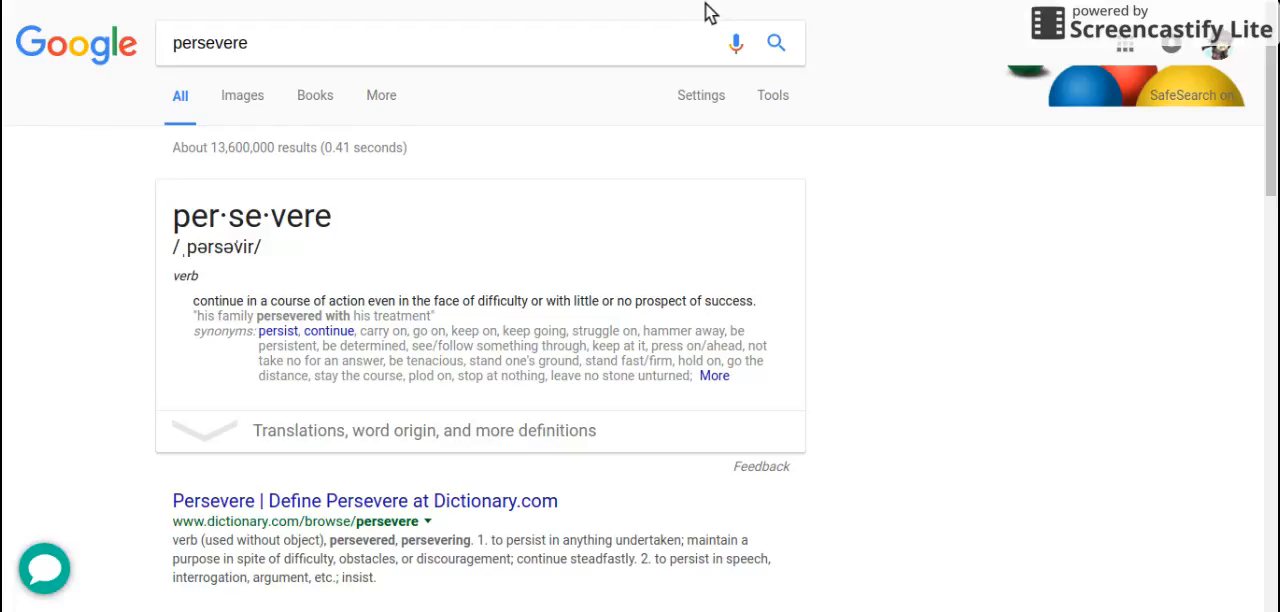
mouse_move(1057, 327)
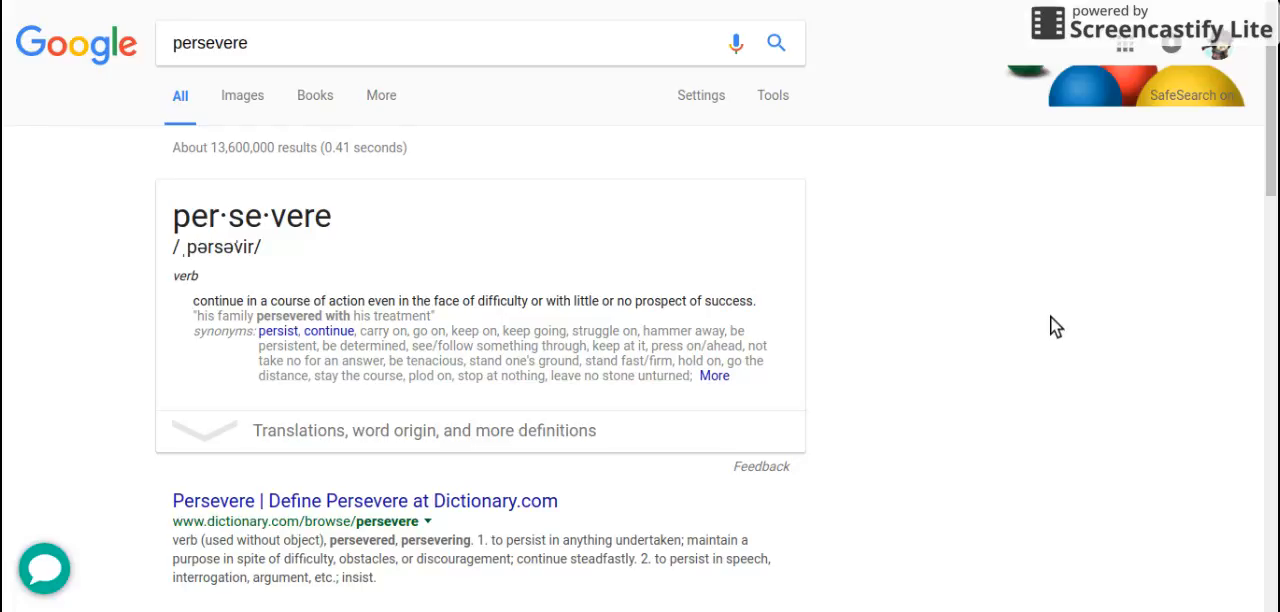
mouse_move(706, 33)
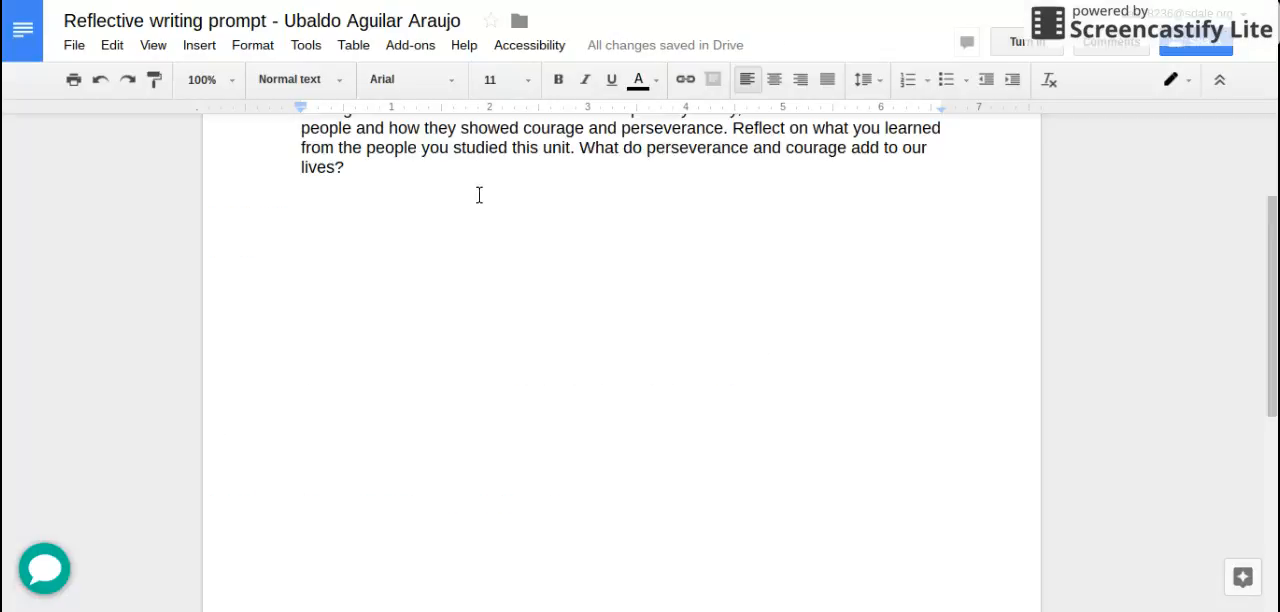
mouse_move(548, 285)
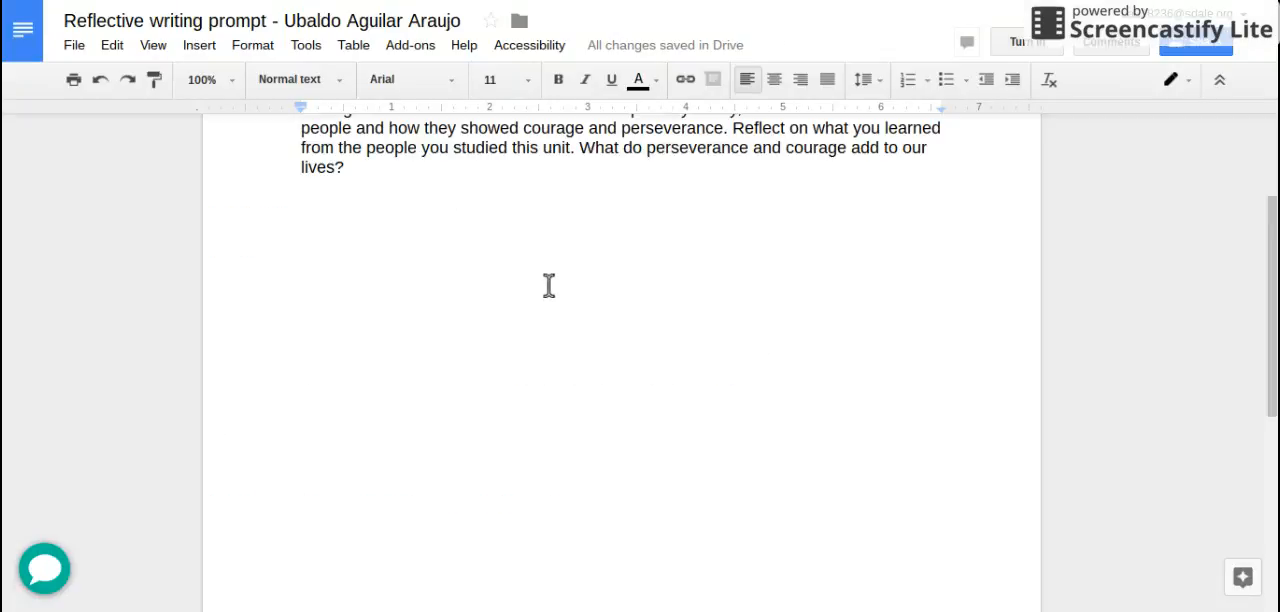
mouse_move(521, 238)
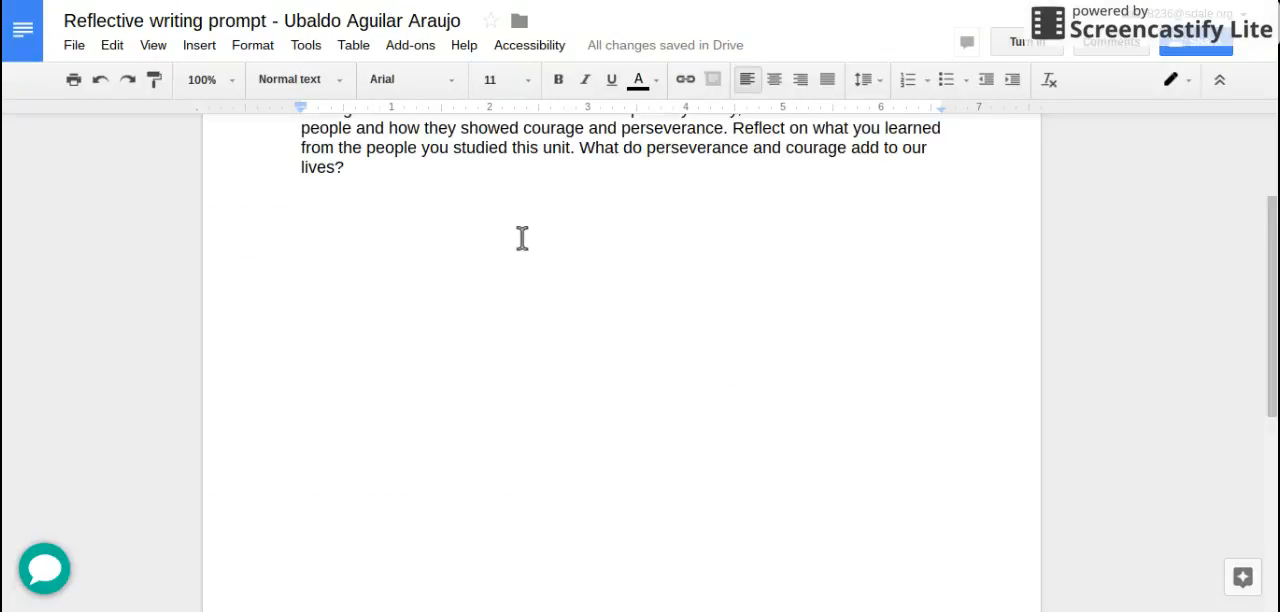
Step: Scroll to the document top and place the cursor on the blank line below the perseverance prompt
scroll("up", 3)
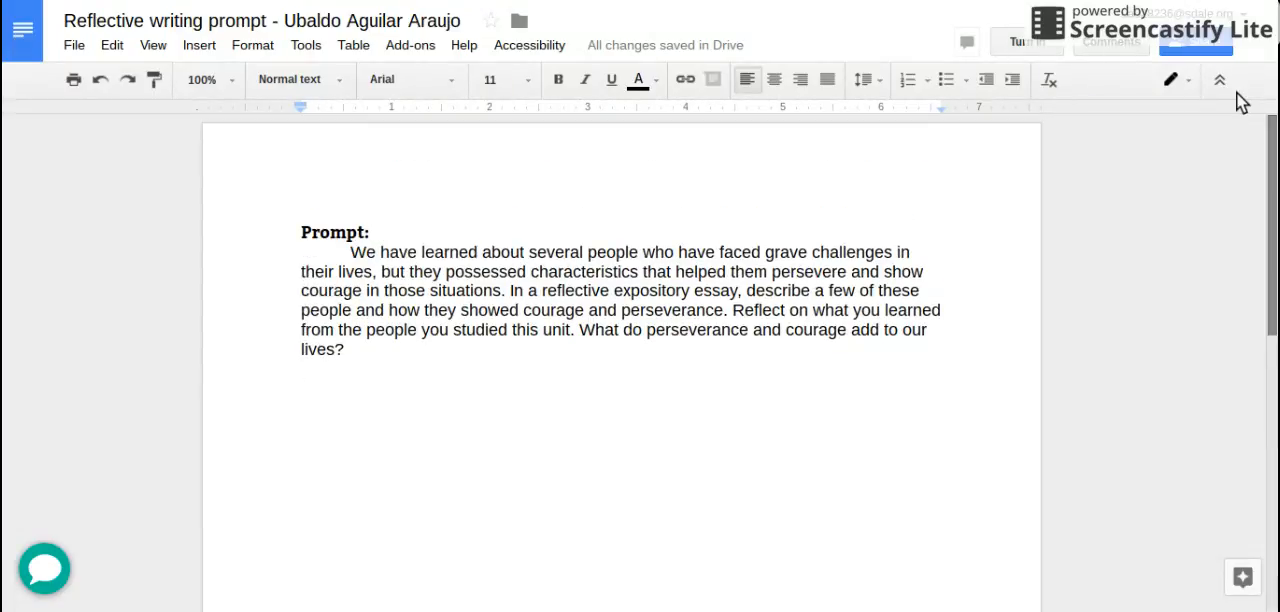
mouse_move(1107, 209)
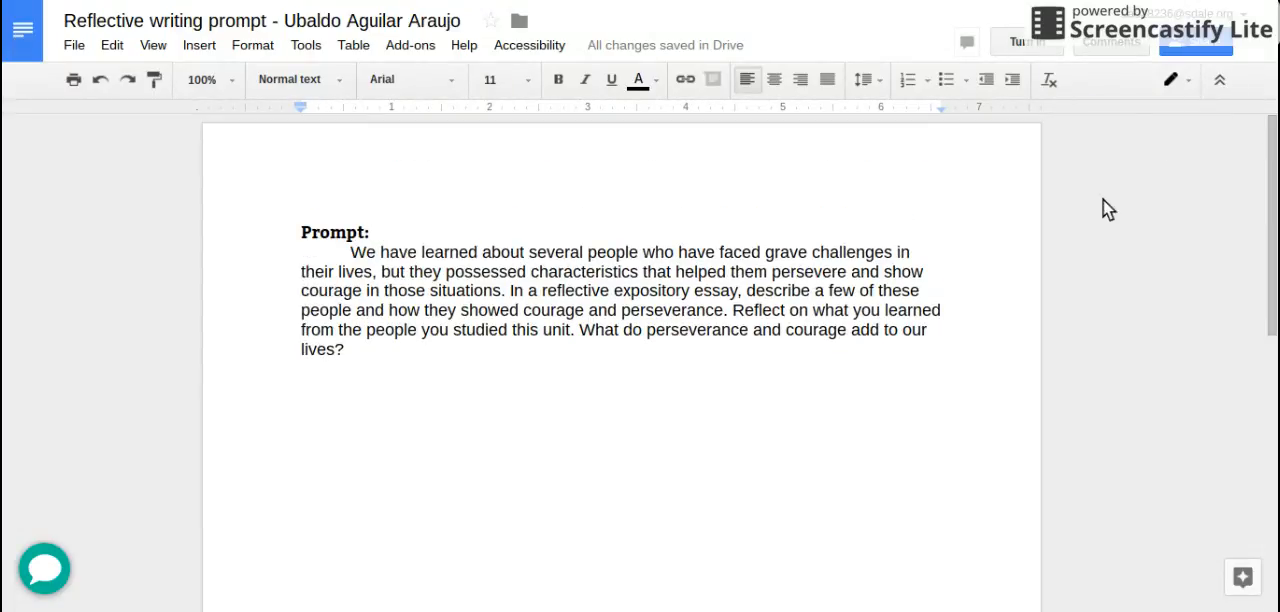
mouse_move(1233, 450)
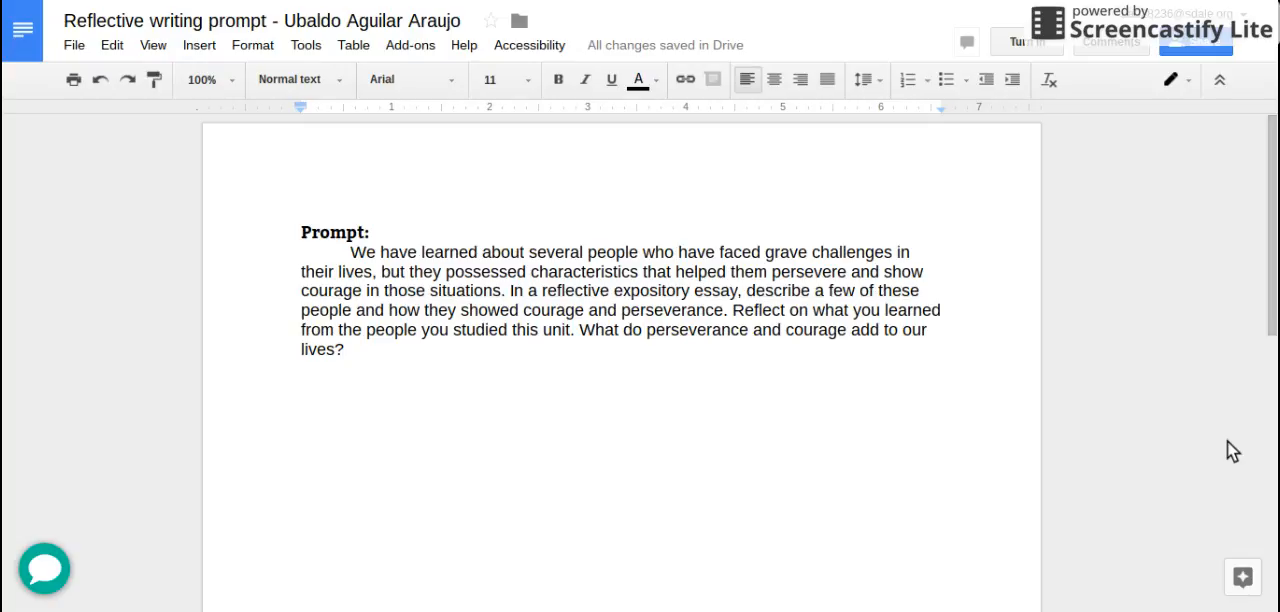
left_click(301, 368)
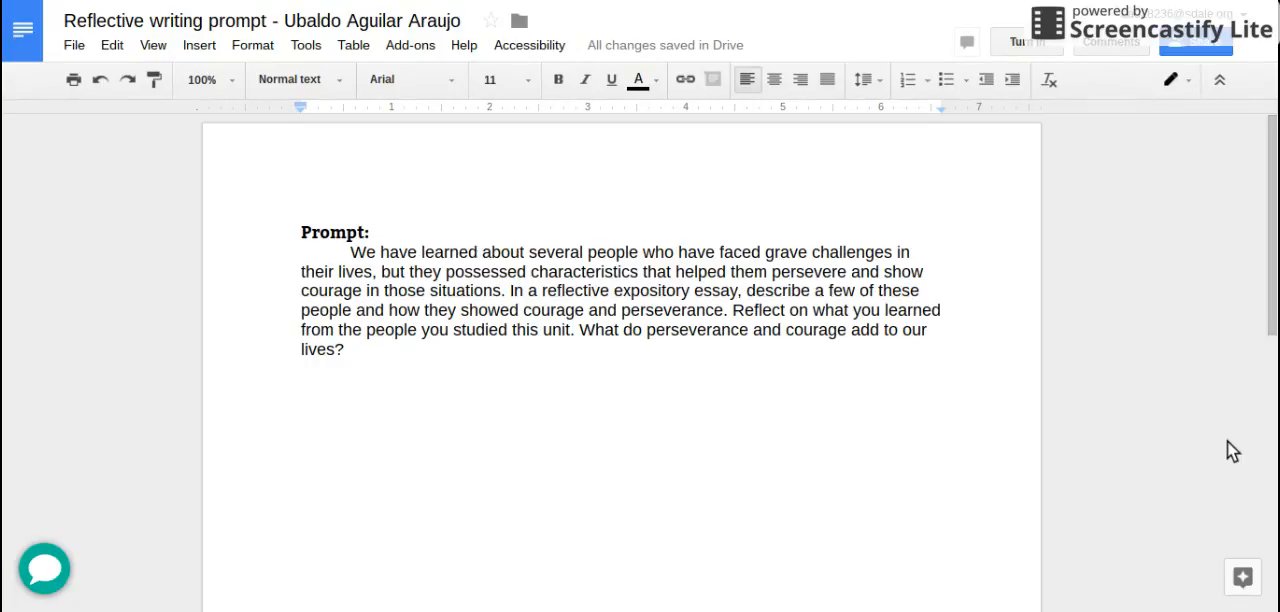
mouse_move(951, 10)
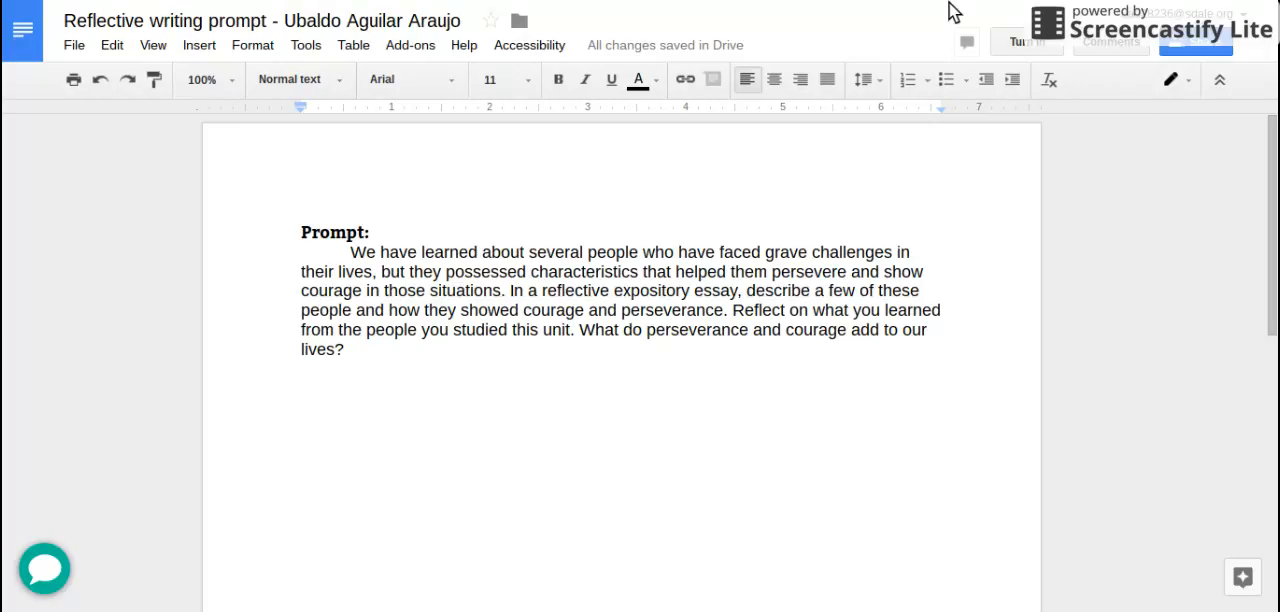
left_click(302, 367)
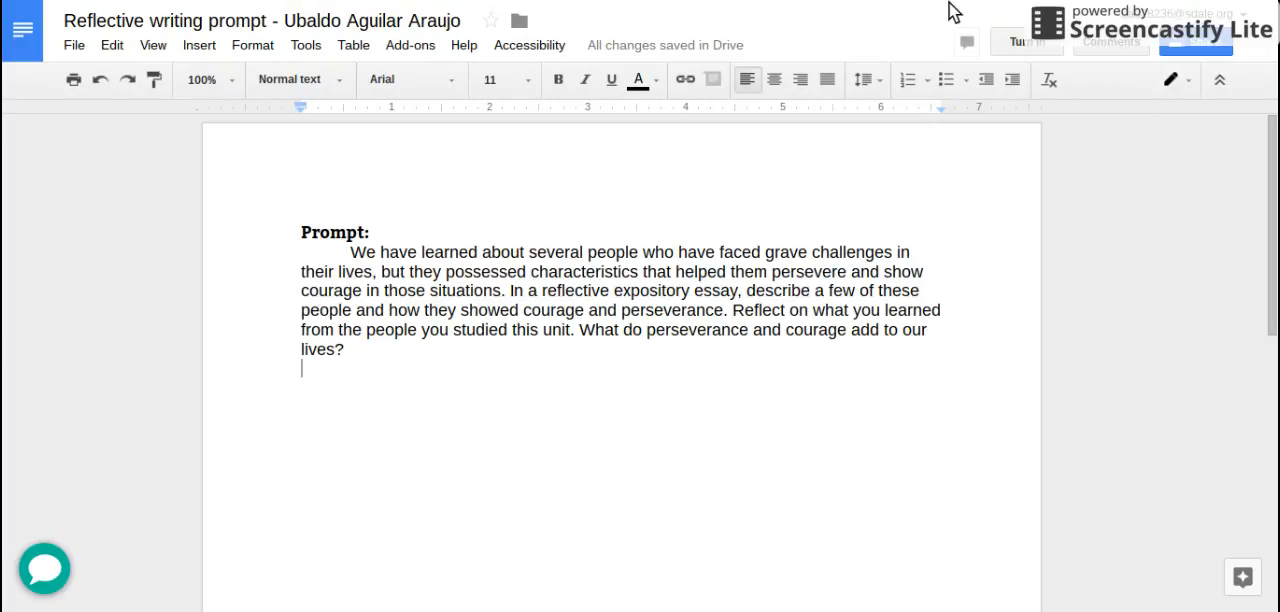